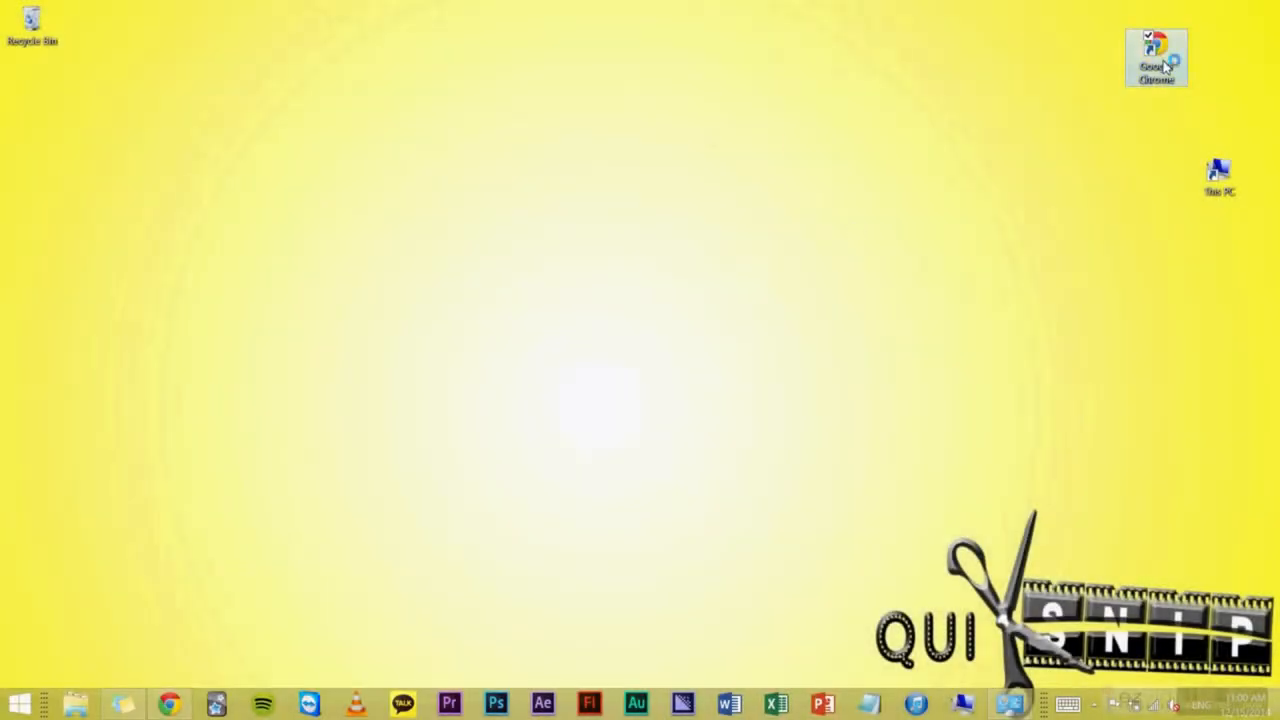
- Launch Google Chrome and go to wetransfer.com
double_click(1156, 58)
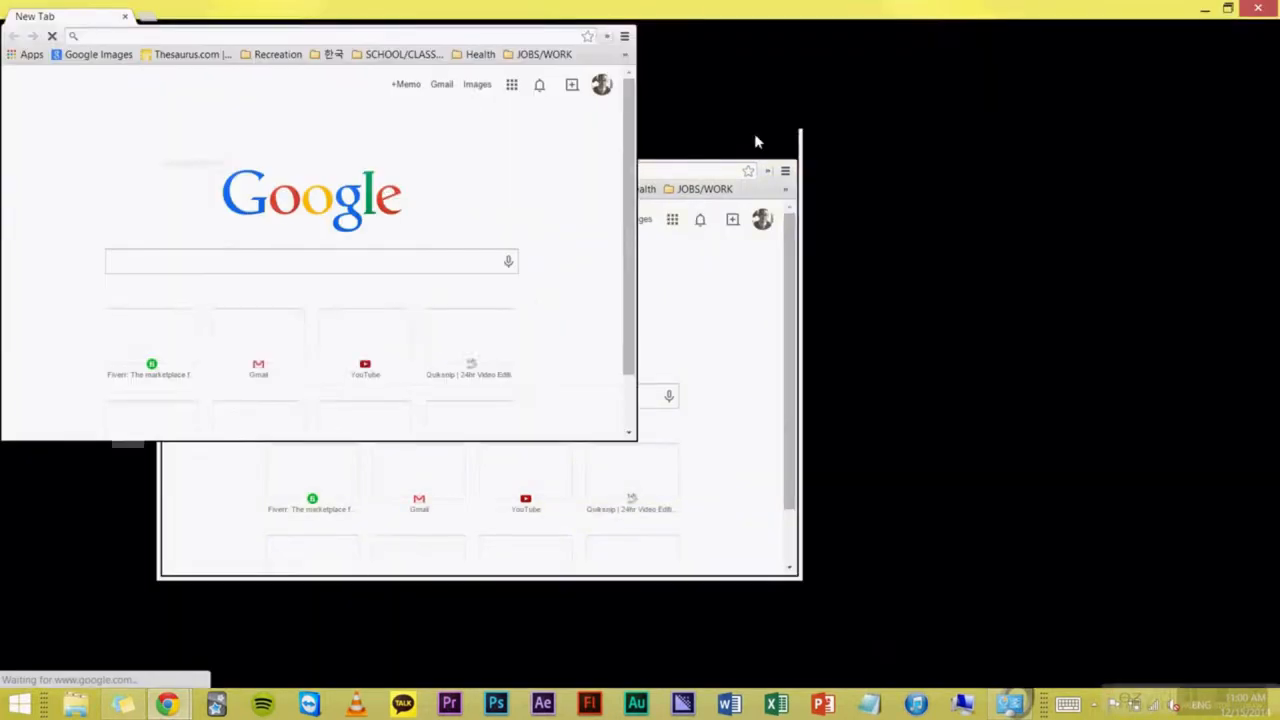
text(wetransfer.com)
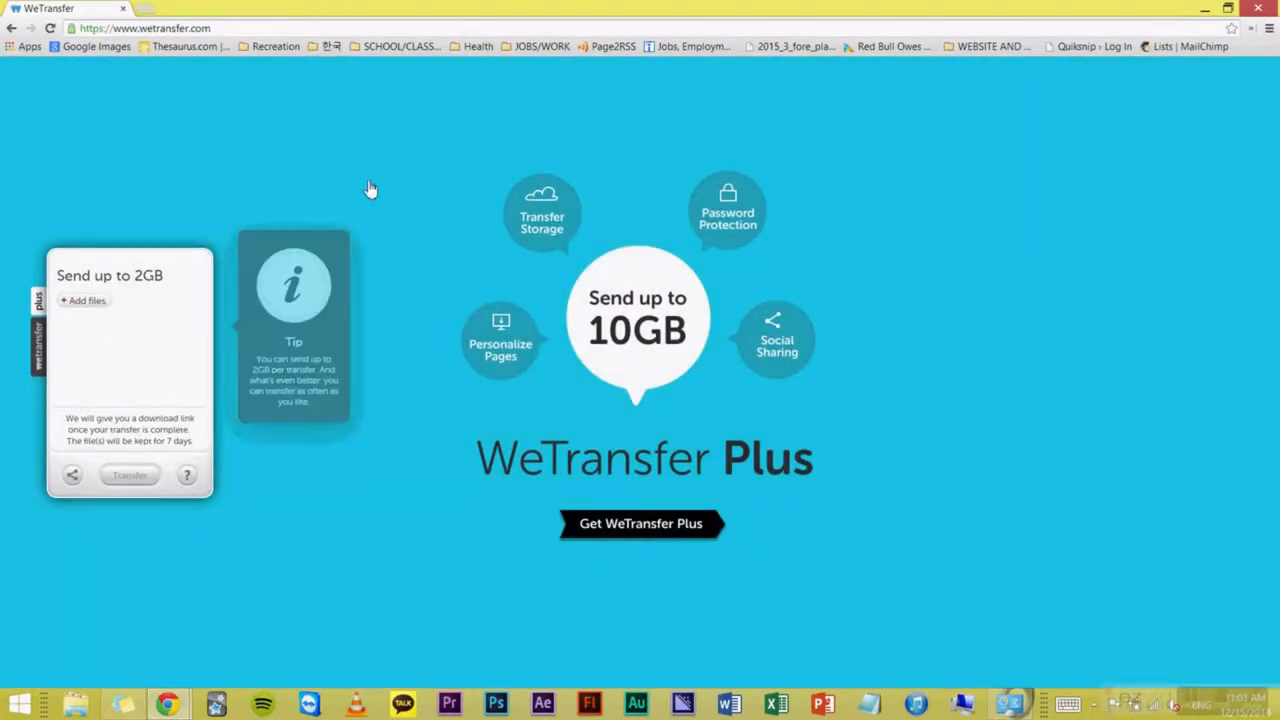
- Add the four .mp4 videos from the TEST folder (about 54.8 MB)
click(76, 703)
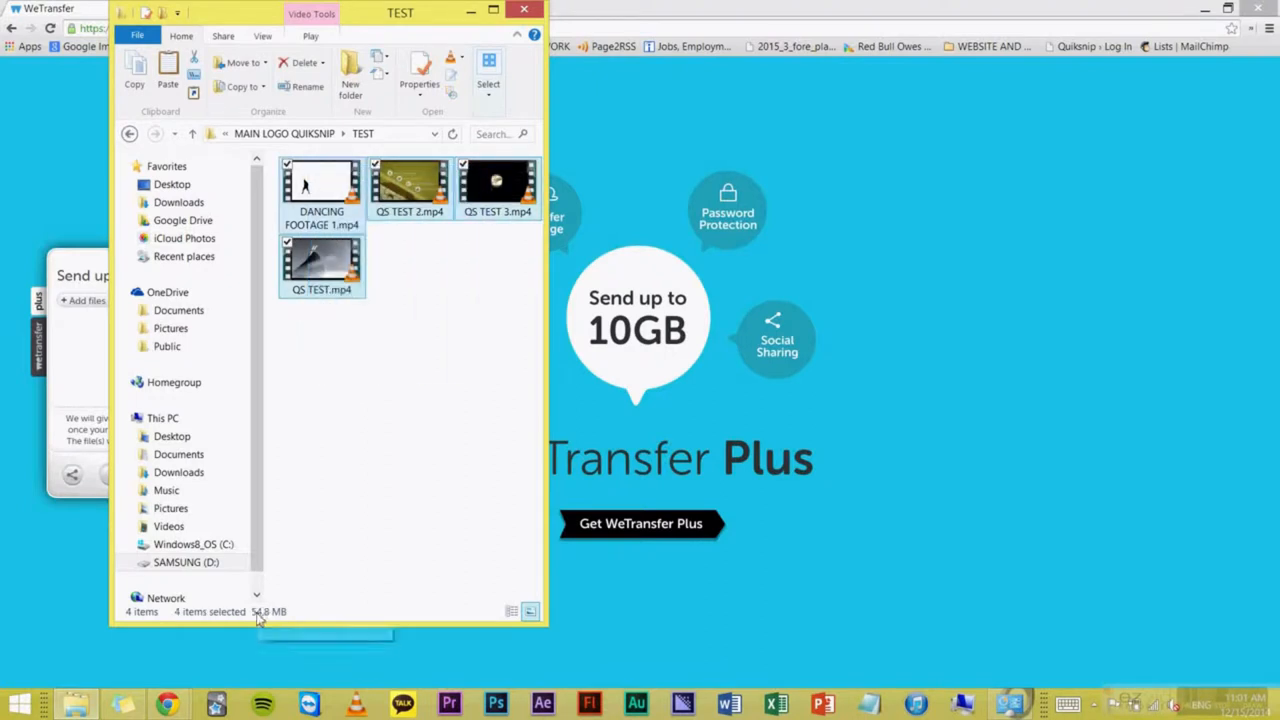
mouse_move(280, 618)
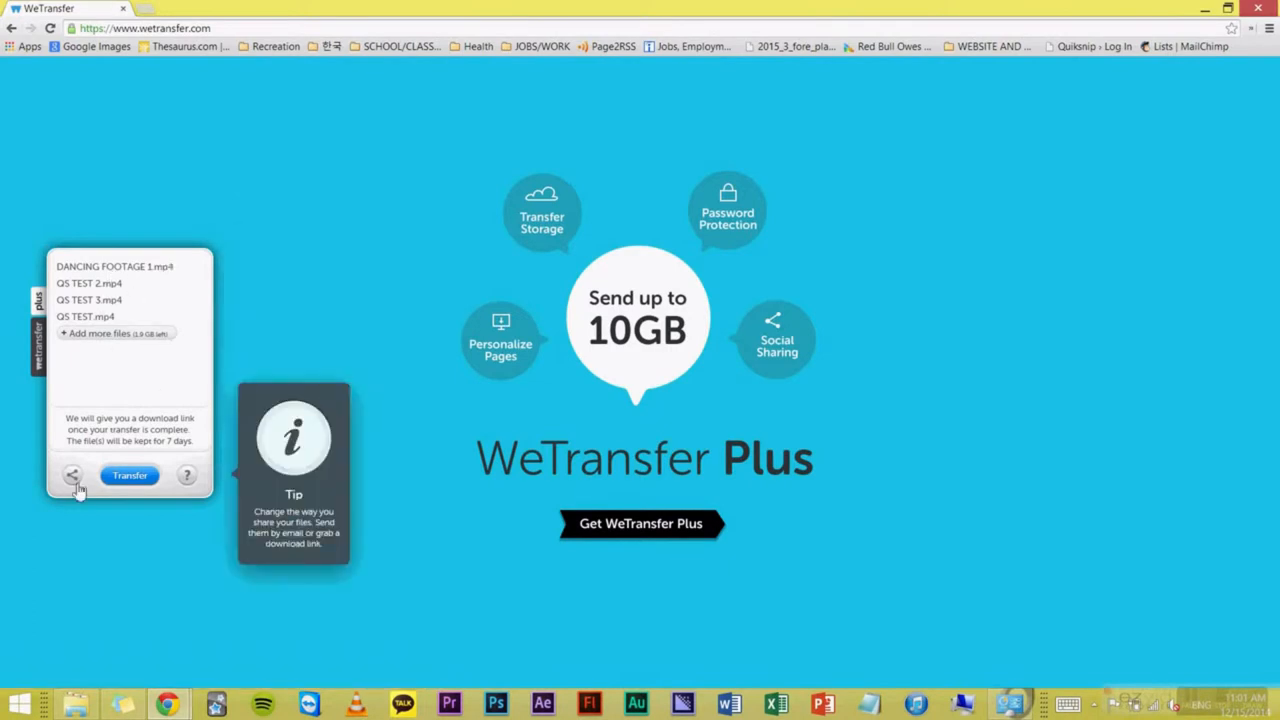
- Choose Link as the sharing method and begin the transfer upload
click(72, 476)
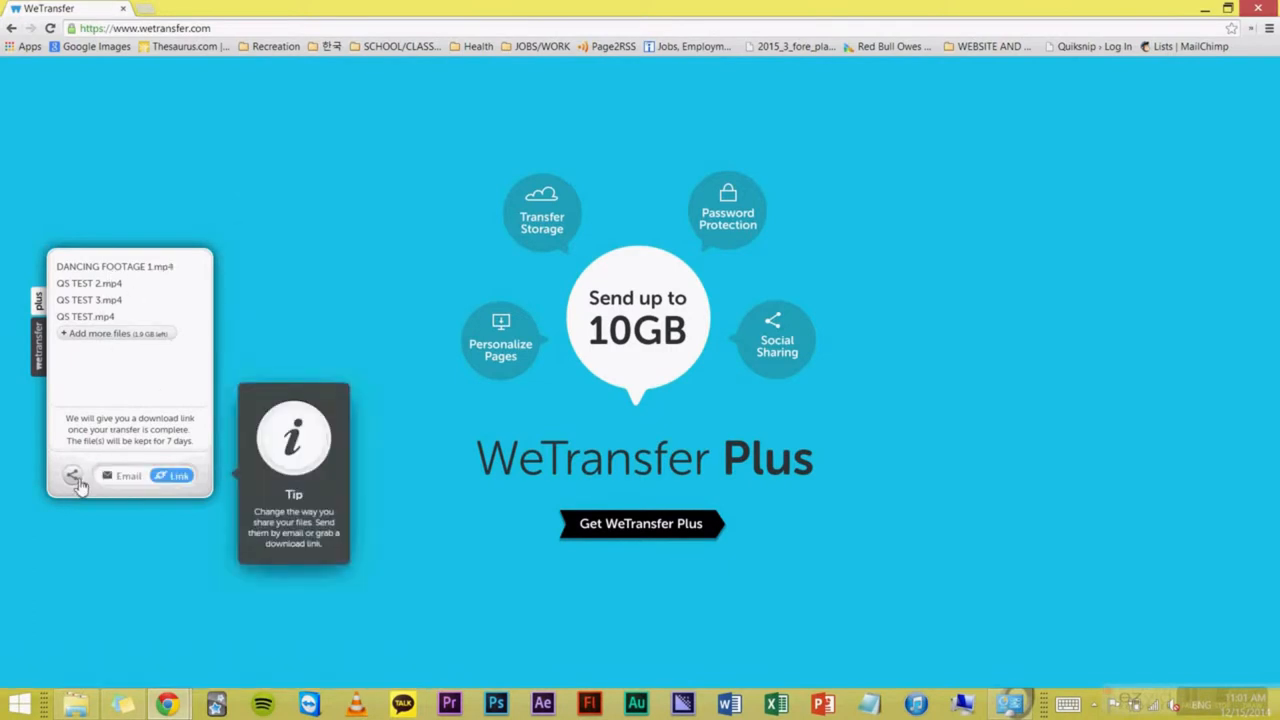
click(128, 475)
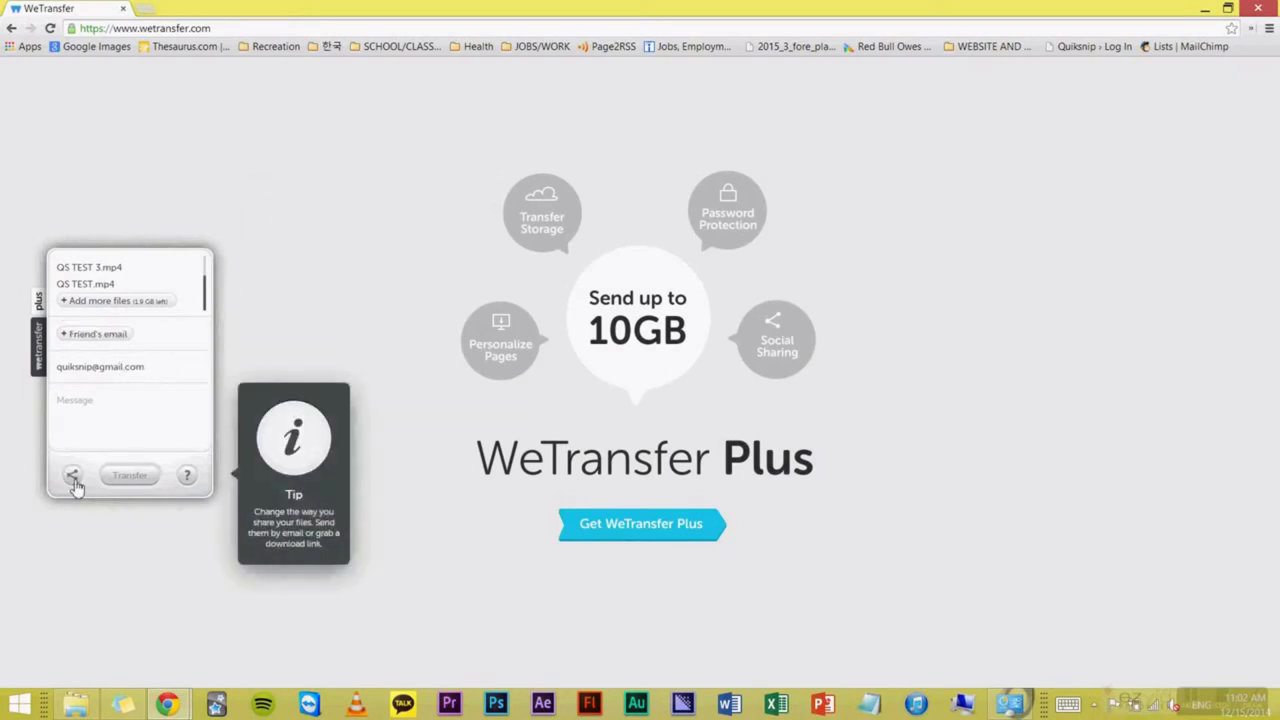
click(130, 475)
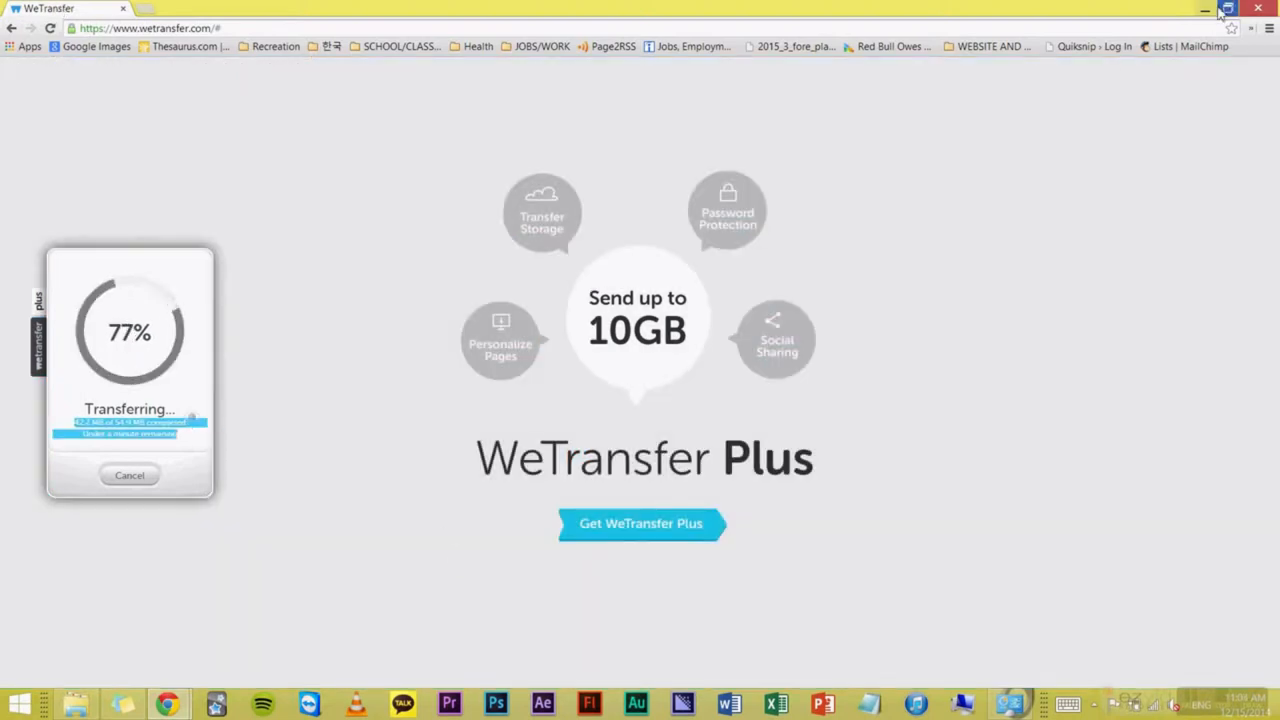
- Copy the completed transfer's download link
click(1228, 9)
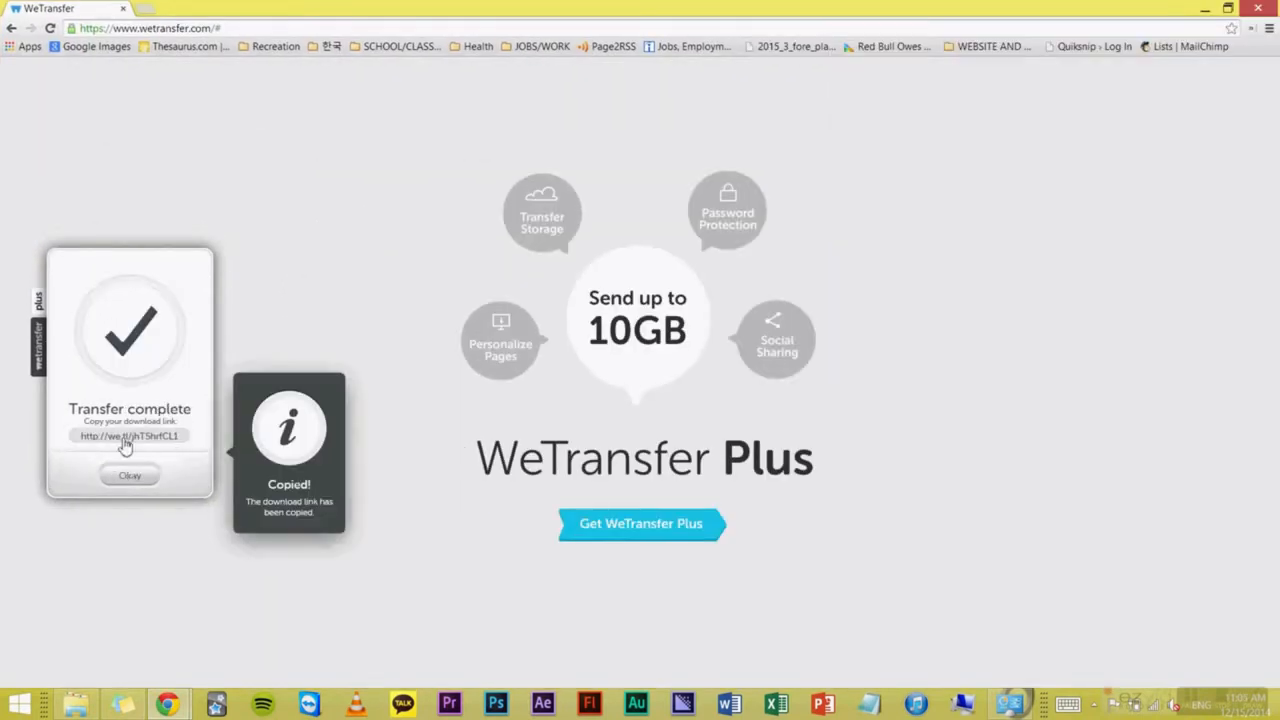
right_click(128, 436)
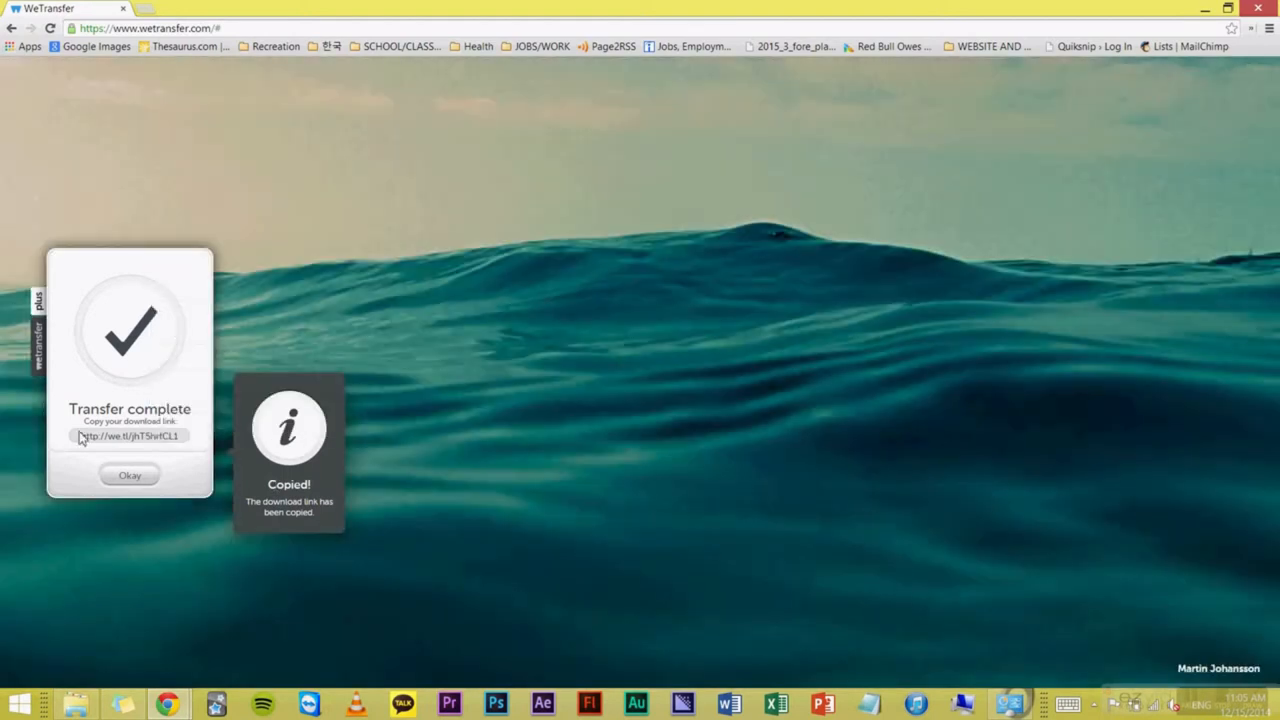
right_click(128, 436)
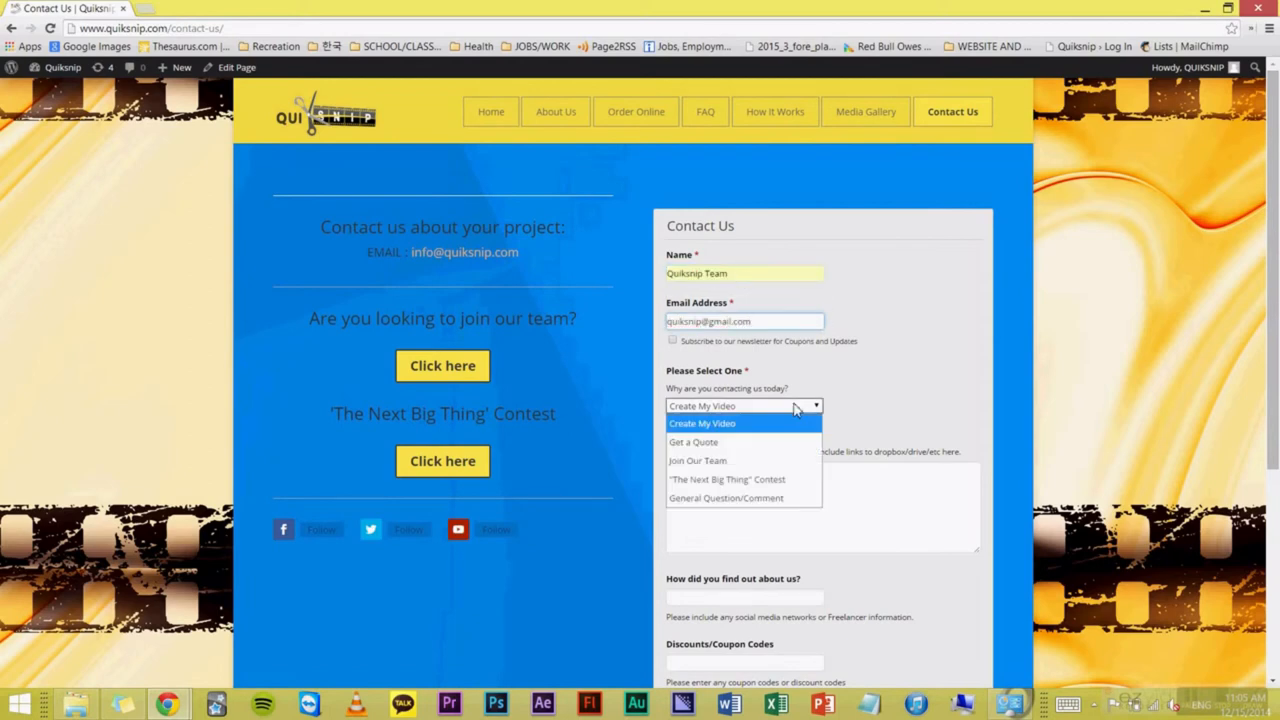
- Pick Get a Quote as the contact reason and paste the download link into Description
click(693, 442)
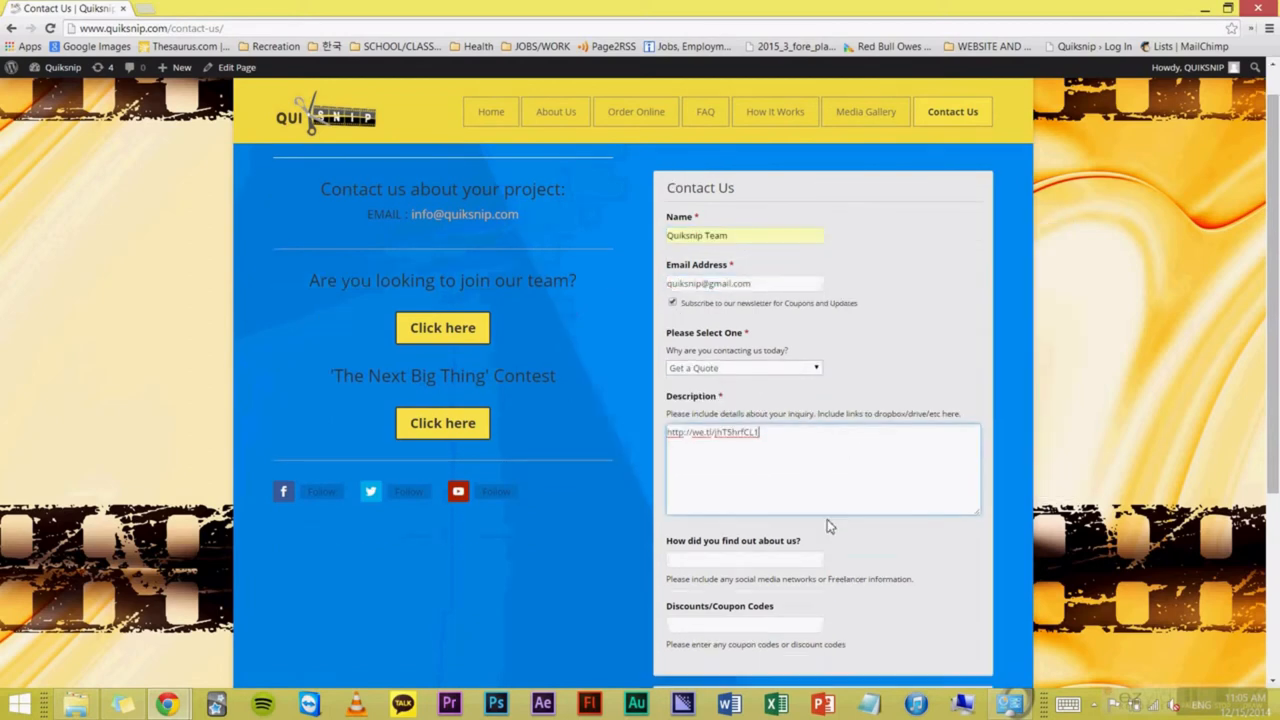
scroll(down, 3)
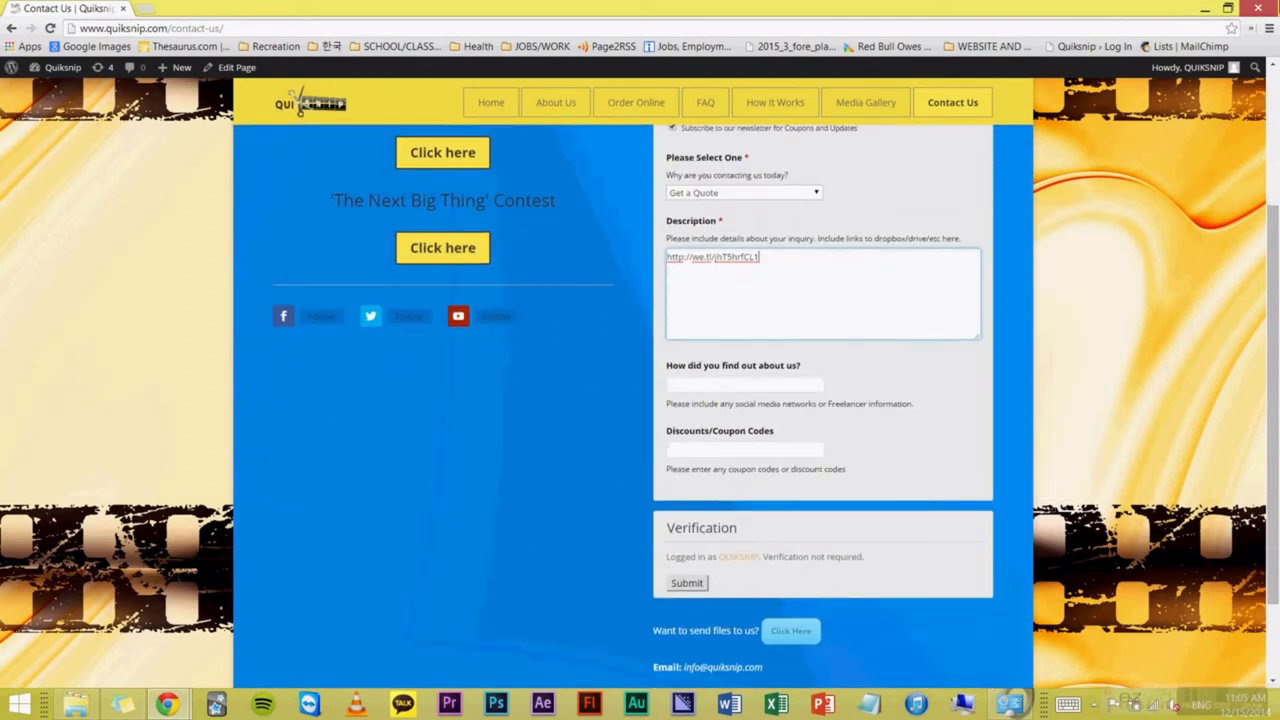